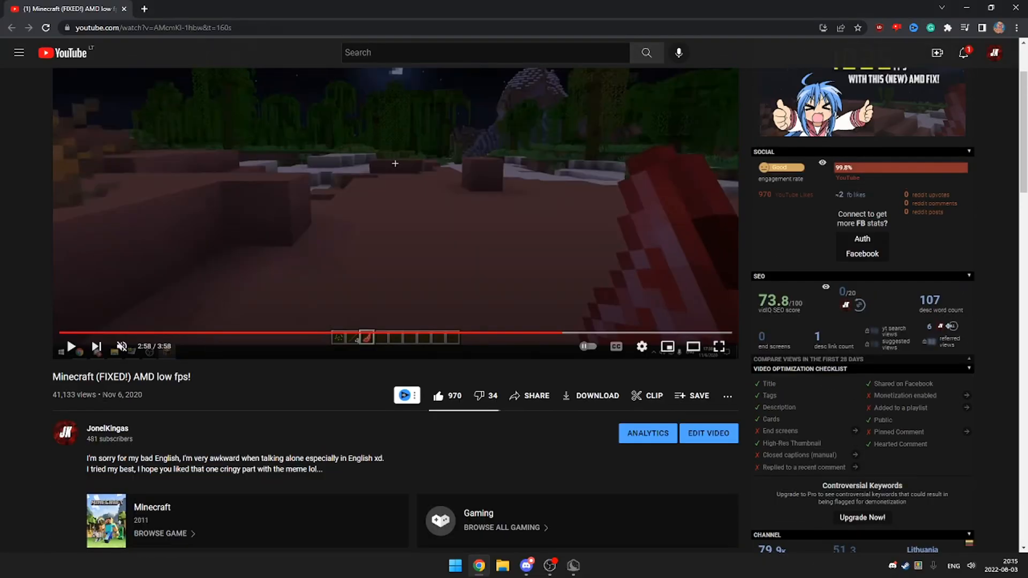
Scroll through the OptiFine 1.19.1 installation, then bring up the desktop menu with AMD Software
{"action": "scroll", "scroll_direction": "down", "scroll_amount": 3}
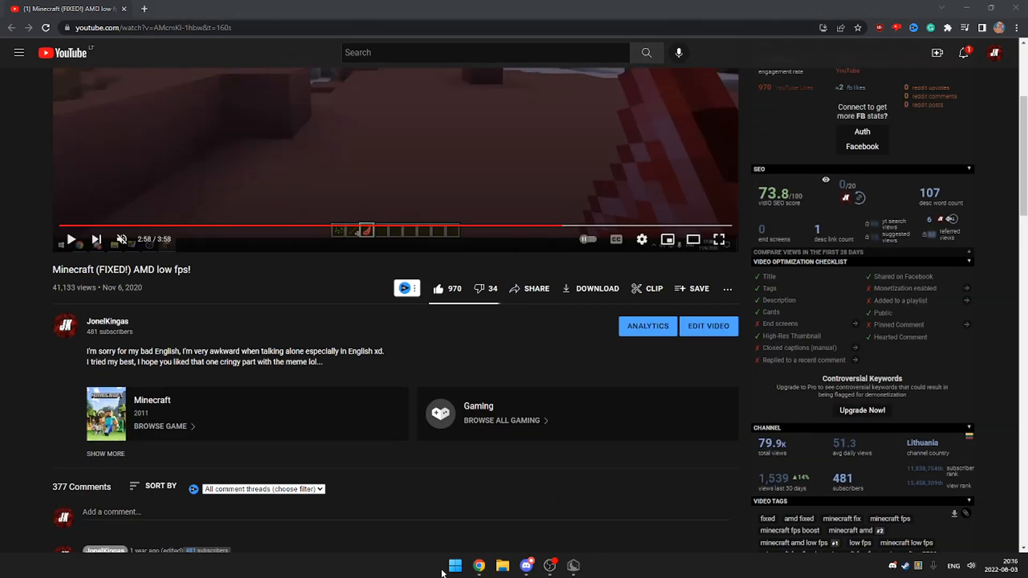
{"action": "left_click", "coordinate": [583, 565]}
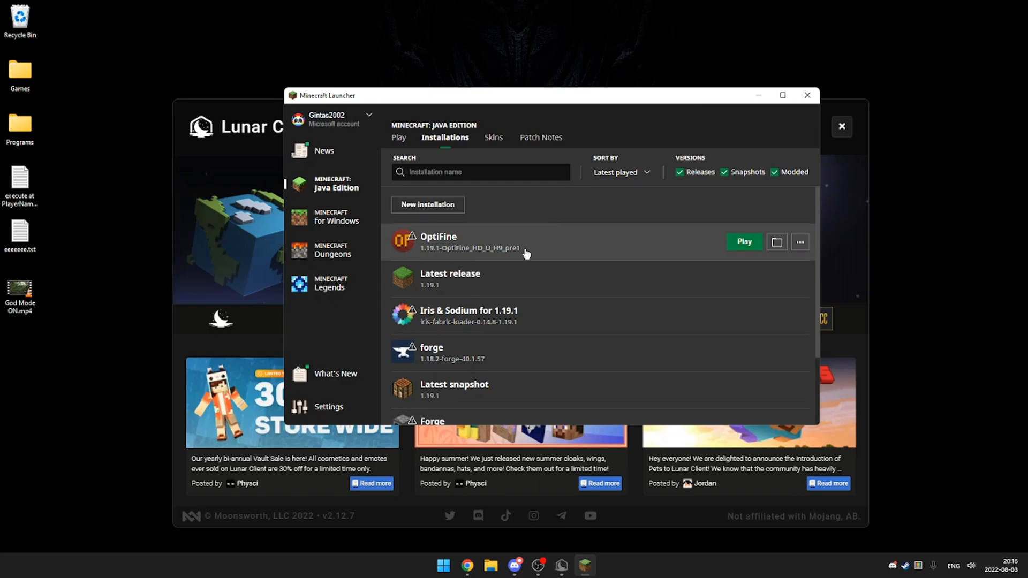
{"action": "mouse_move", "coordinate": [552, 253]}
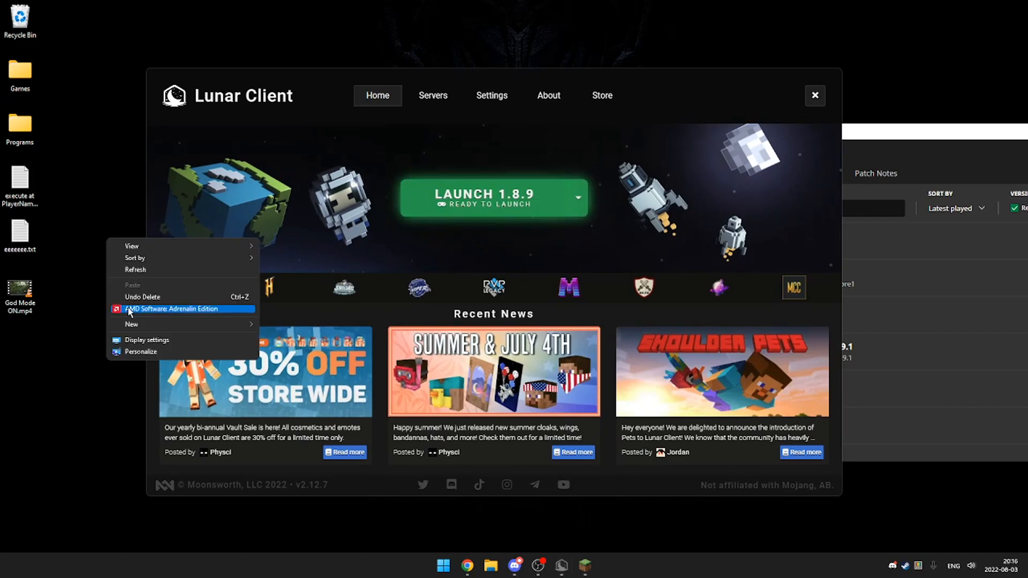
Launch AMD Software and confirm driver 22.7.1 is reported up to date
{"action": "left_click", "coordinate": [171, 309]}
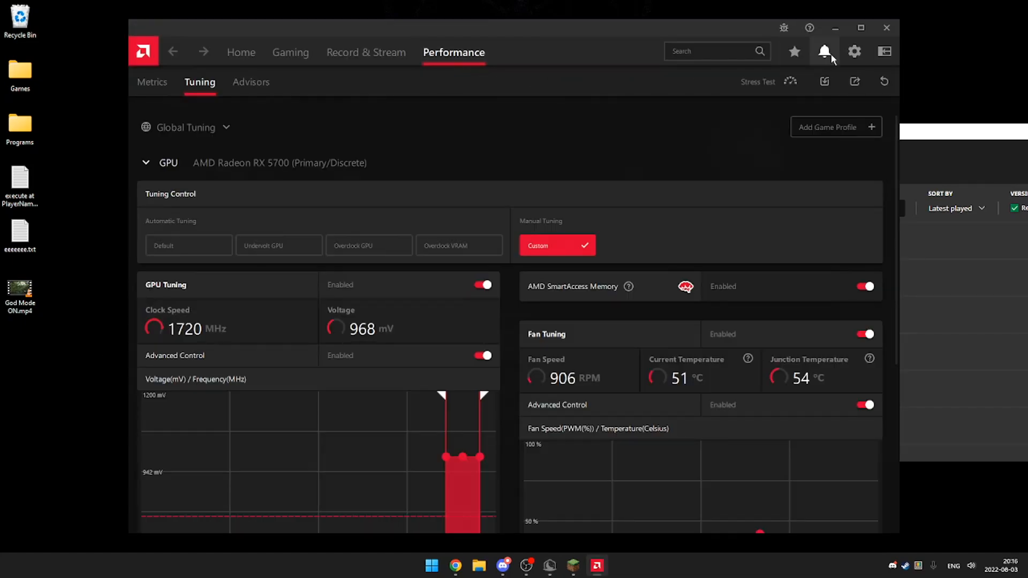
{"action": "left_click", "coordinate": [854, 52]}
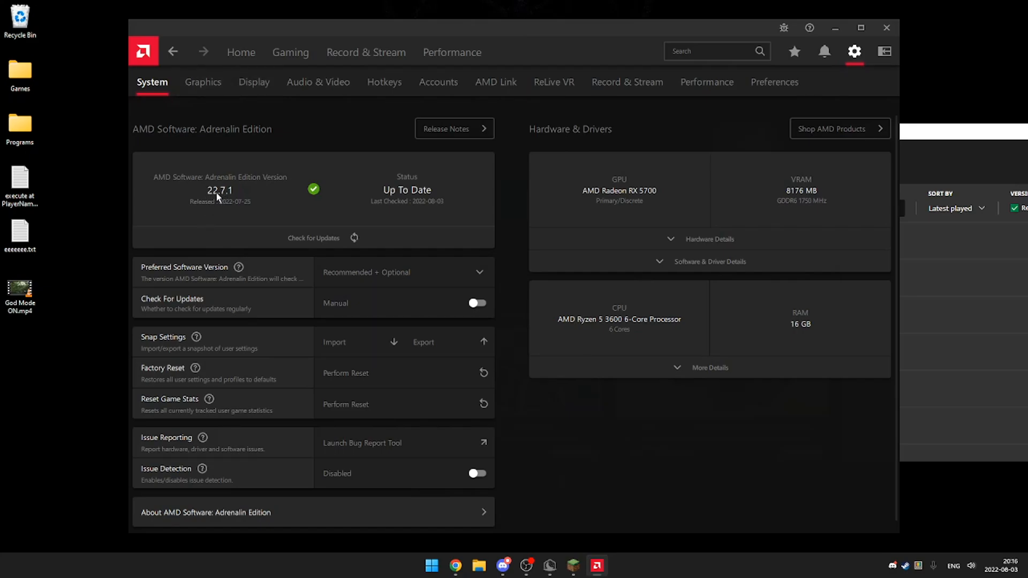
{"action": "mouse_move", "coordinate": [227, 204]}
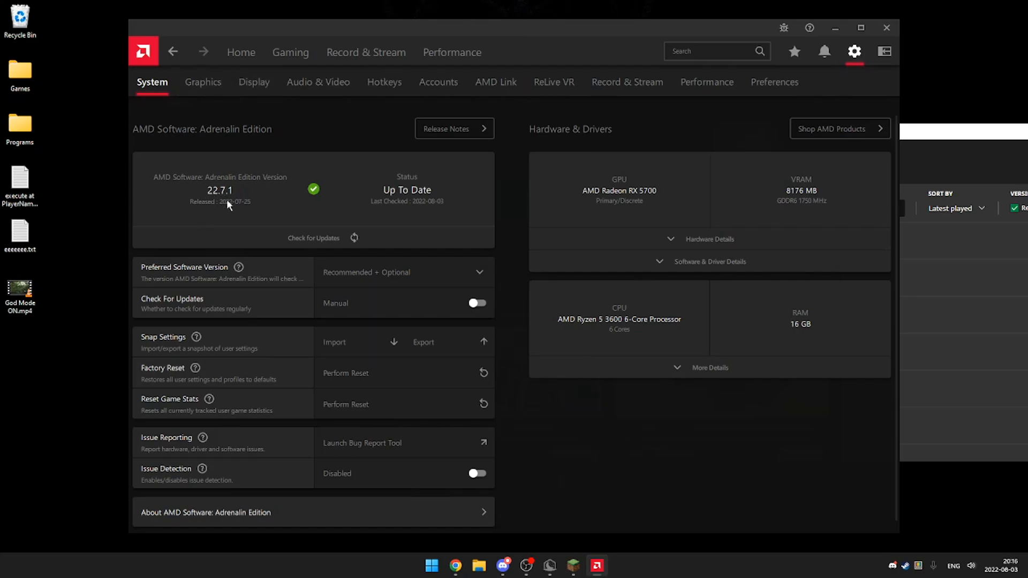
{"action": "mouse_move", "coordinate": [240, 203]}
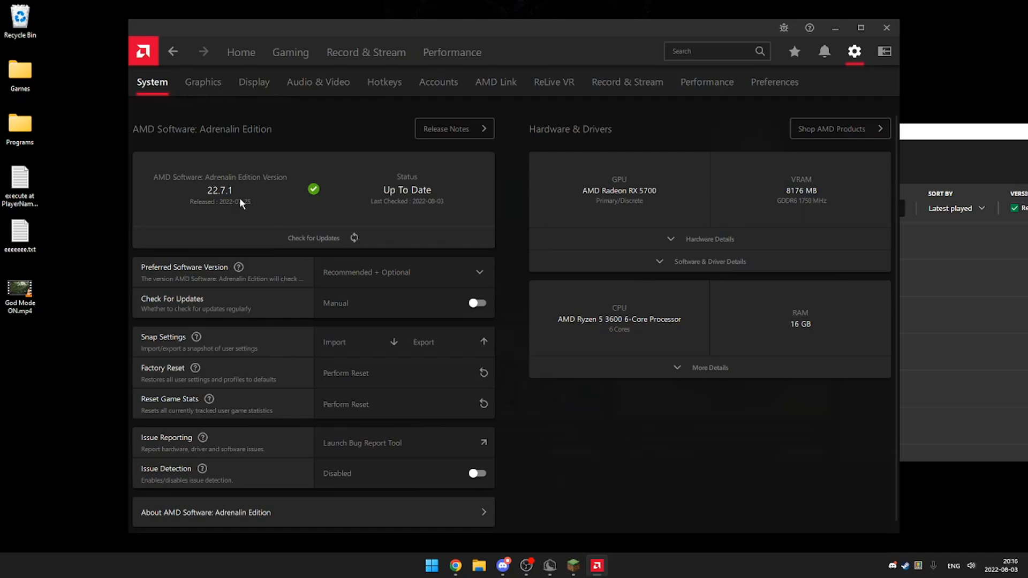
{"action": "left_click", "coordinate": [453, 565]}
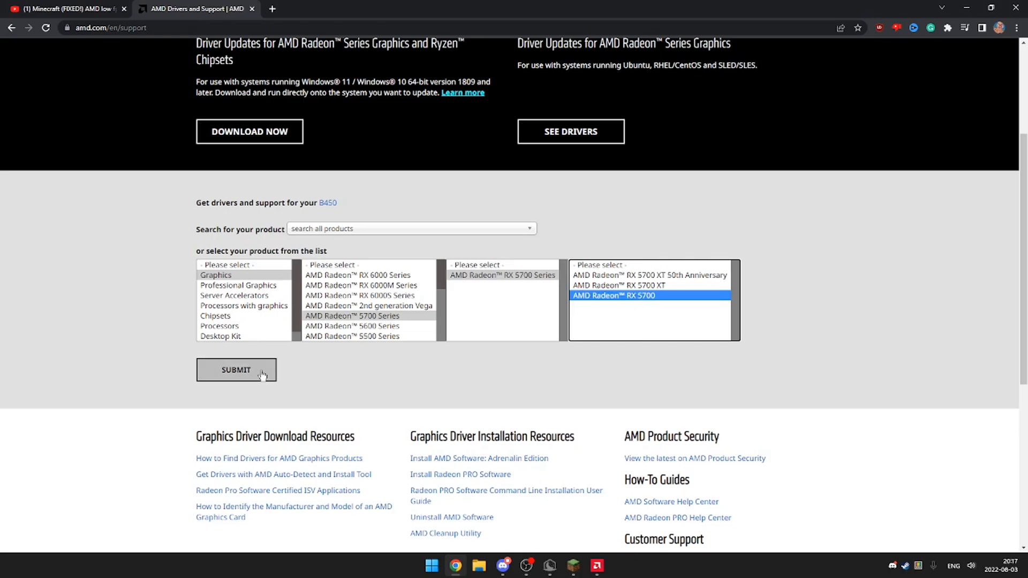
Open the RX 5700 22.7.1 release notes and highlight the Minecraft OpenGL gains
{"action": "left_click", "coordinate": [236, 370]}
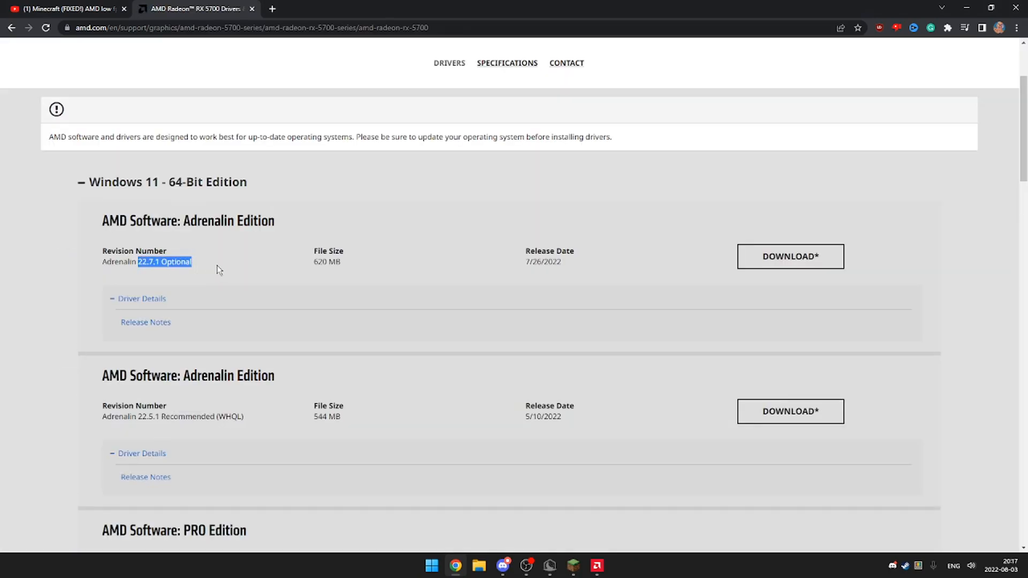
{"action": "left_click", "coordinate": [146, 322]}
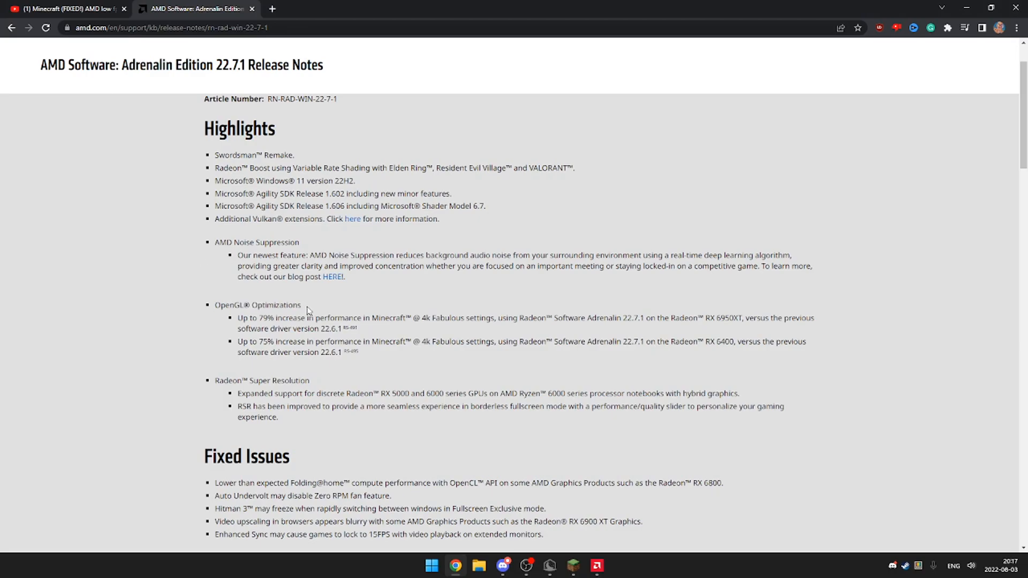
{"action": "left_click_drag", "start_coordinate": [703, 318], "coordinate": [815, 318]}
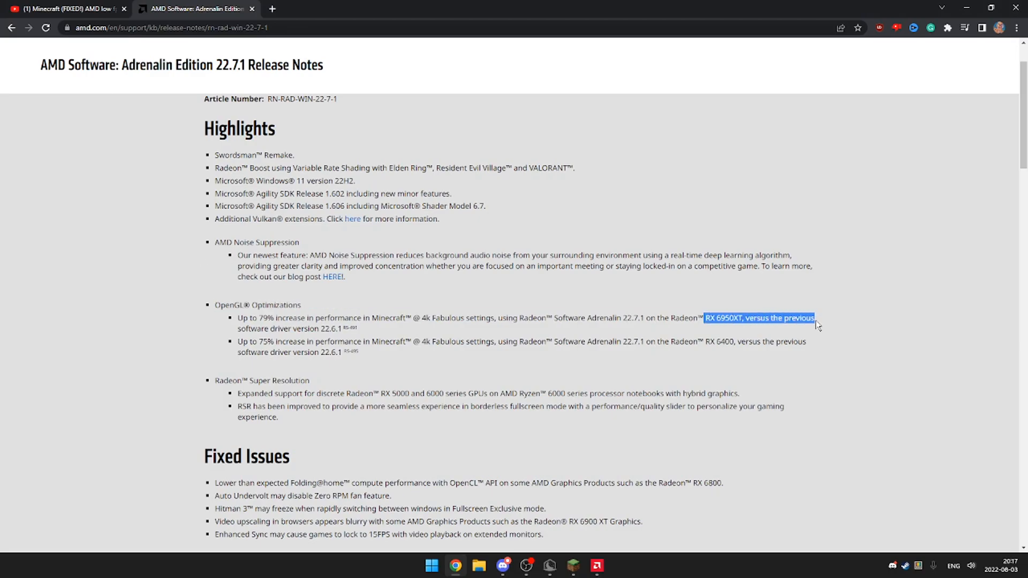
{"action": "left_click", "coordinate": [718, 320]}
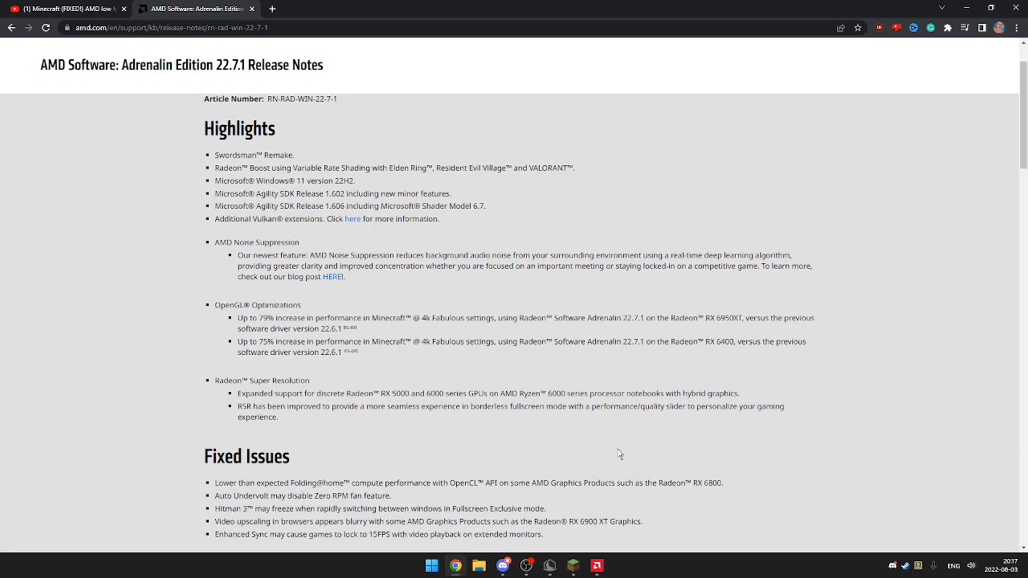
{"action": "mouse_move", "coordinate": [252, 13]}
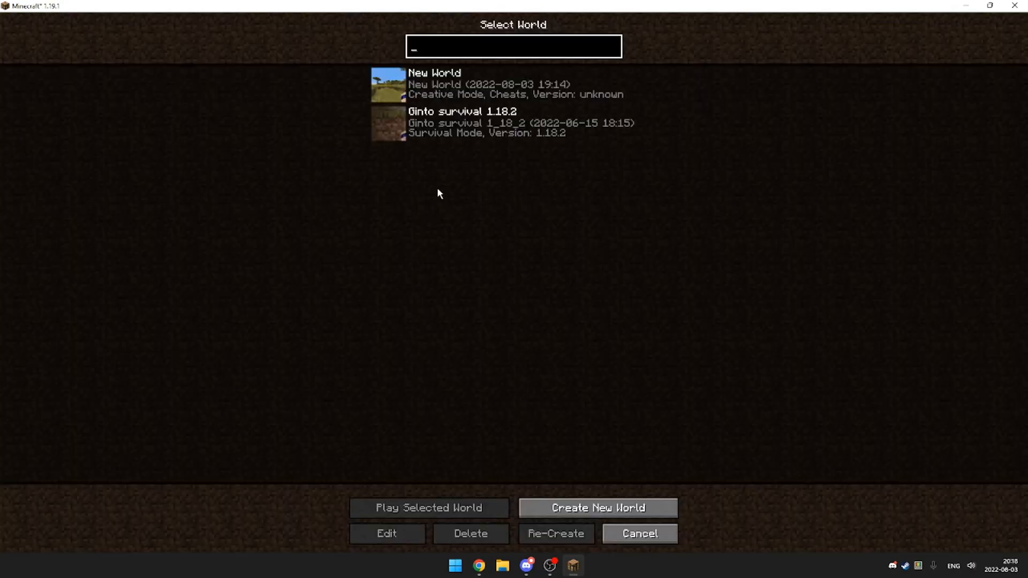
Select the New World creative save and load it
{"action": "left_click", "coordinate": [513, 84]}
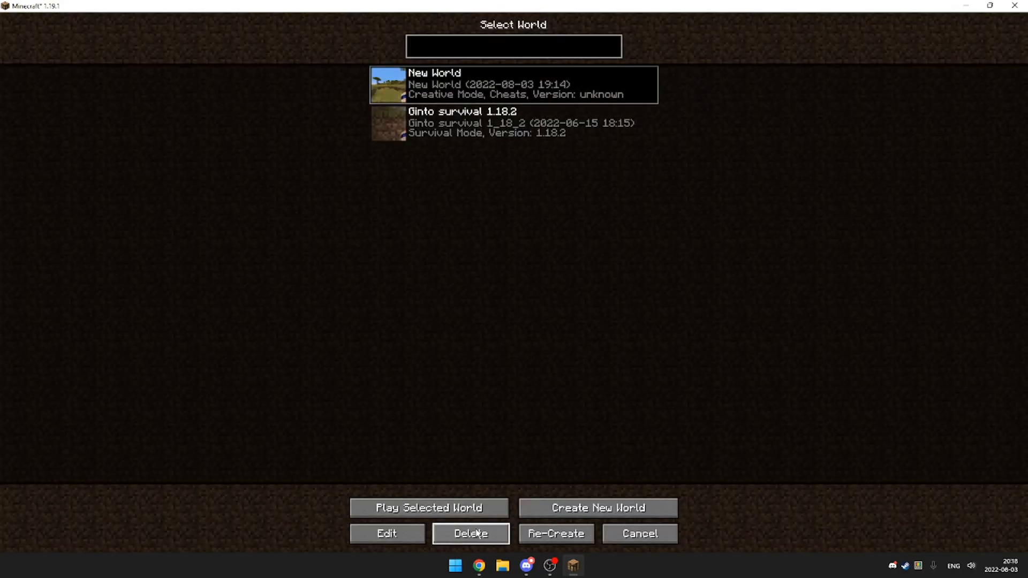
{"action": "left_click", "coordinate": [429, 508]}
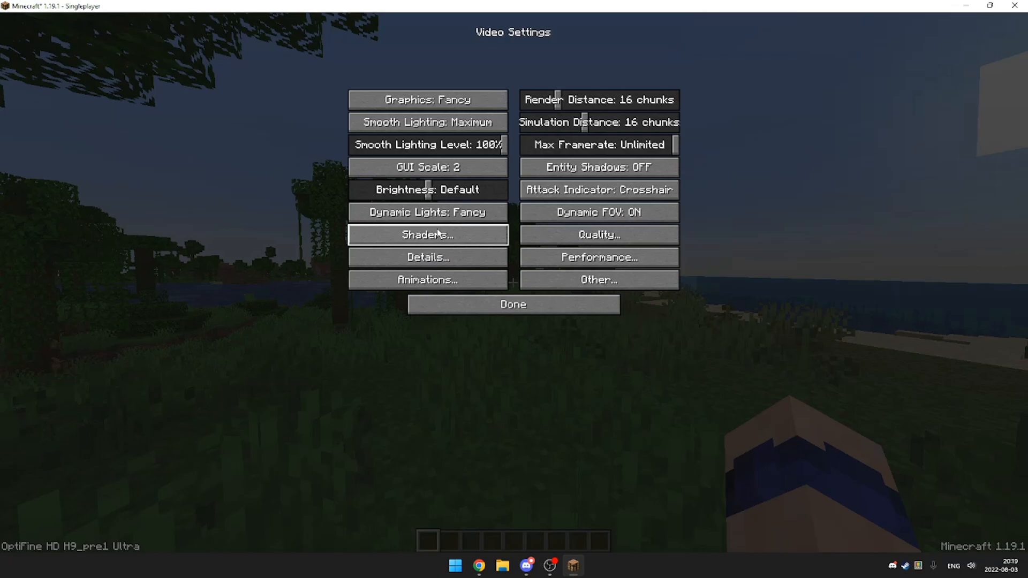
{"action": "mouse_move", "coordinate": [432, 243]}
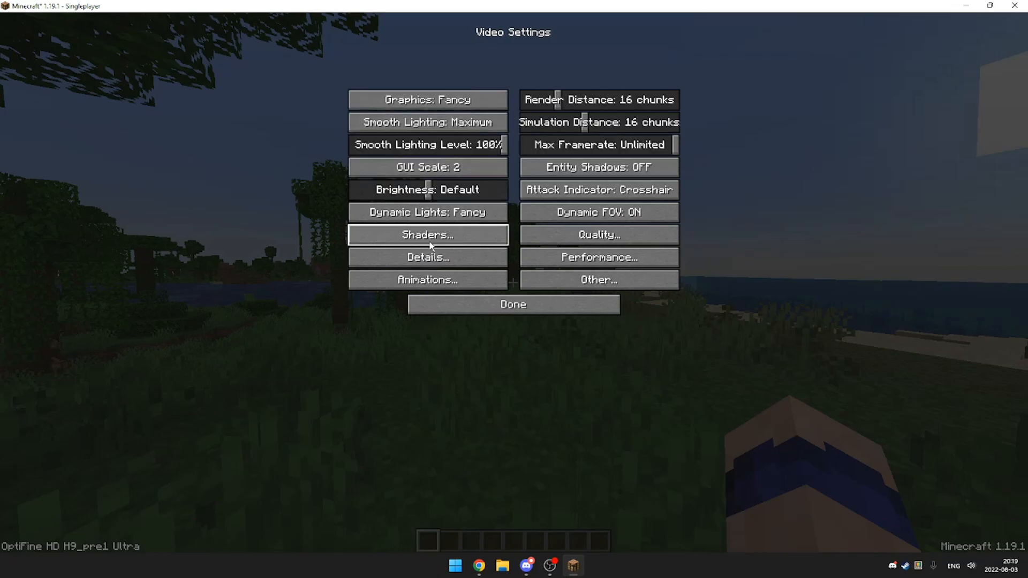
Set Smooth Lighting to Minimum, review Animations and Performance, then close Options
{"action": "left_click", "coordinate": [426, 122]}
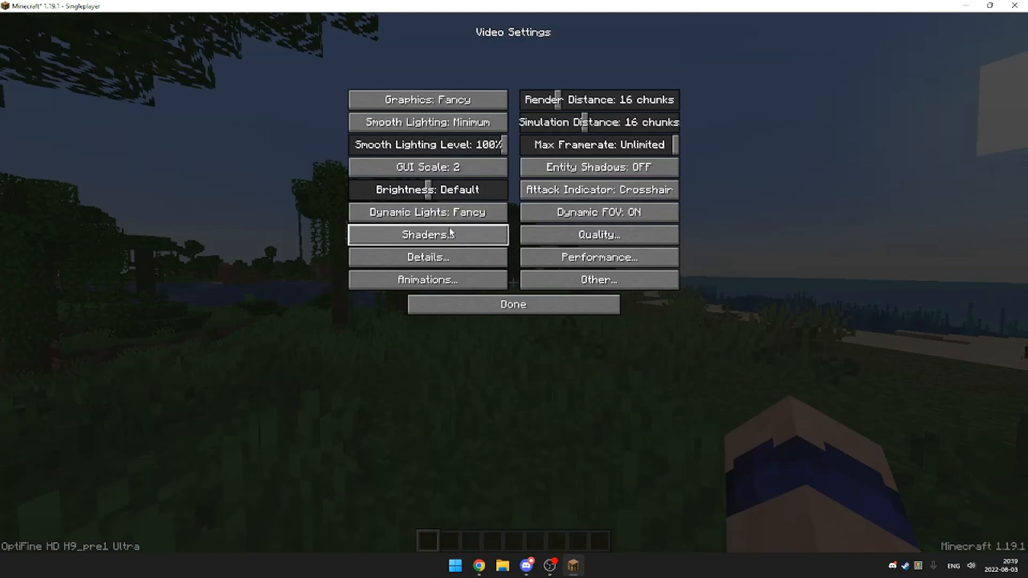
{"action": "left_click", "coordinate": [427, 257]}
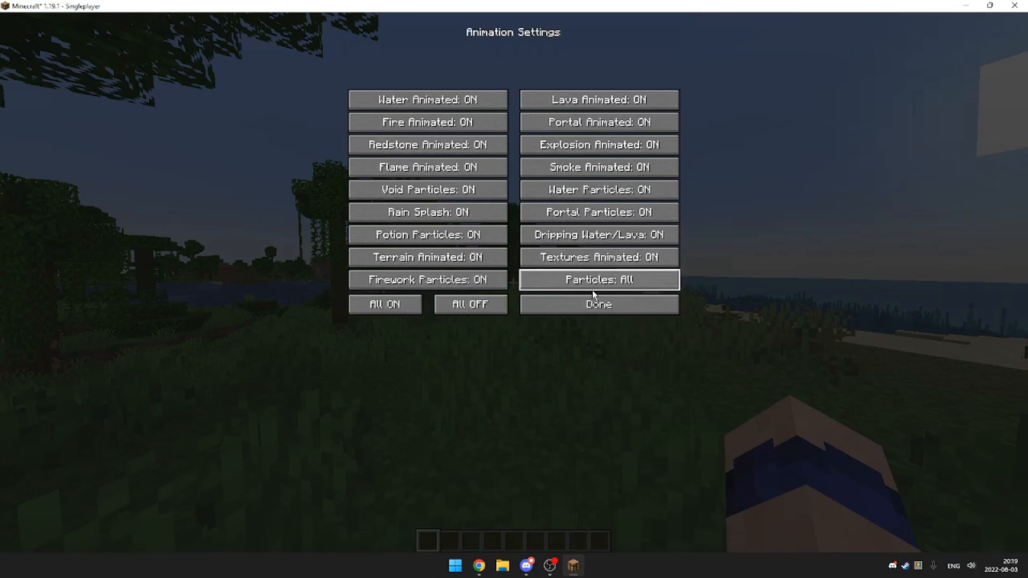
{"action": "left_click", "coordinate": [598, 304]}
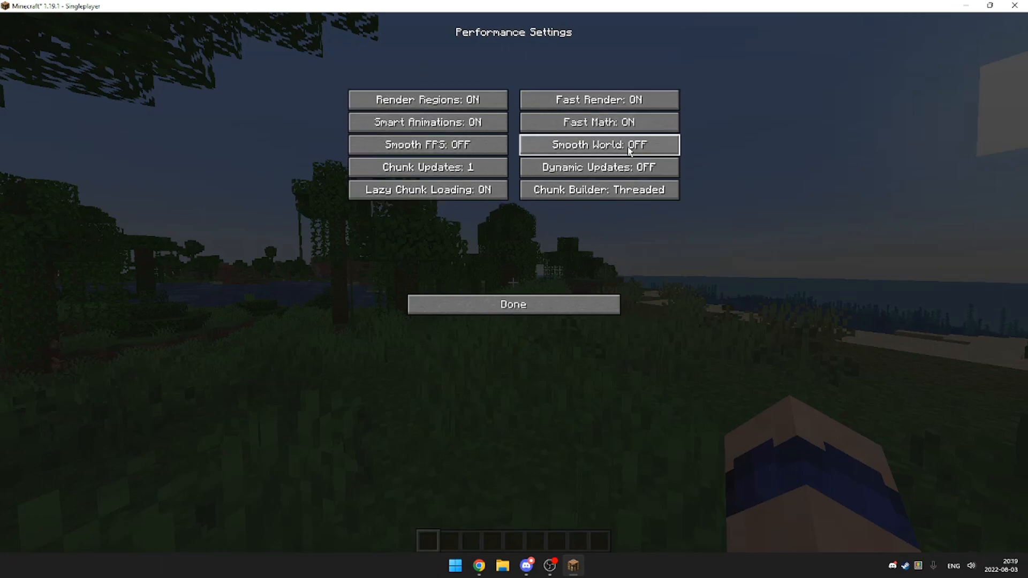
{"action": "mouse_move", "coordinate": [427, 100]}
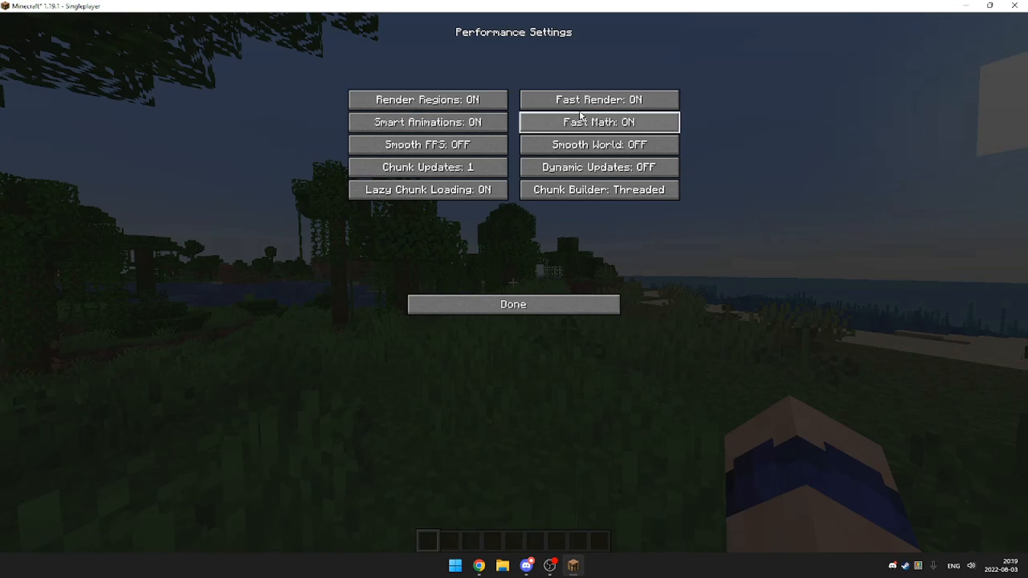
{"action": "left_click", "coordinate": [512, 303]}
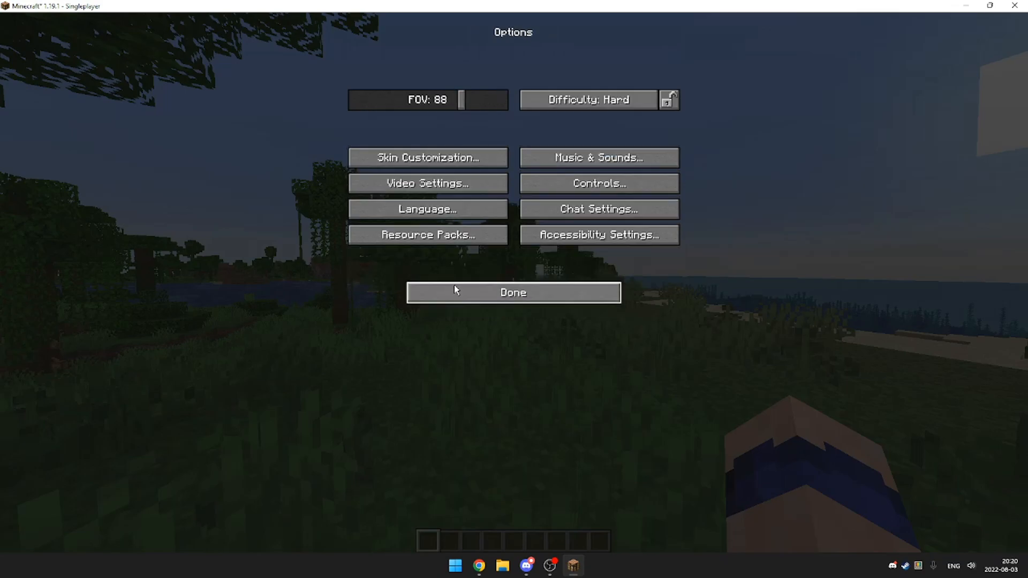
{"action": "left_click", "coordinate": [427, 183]}
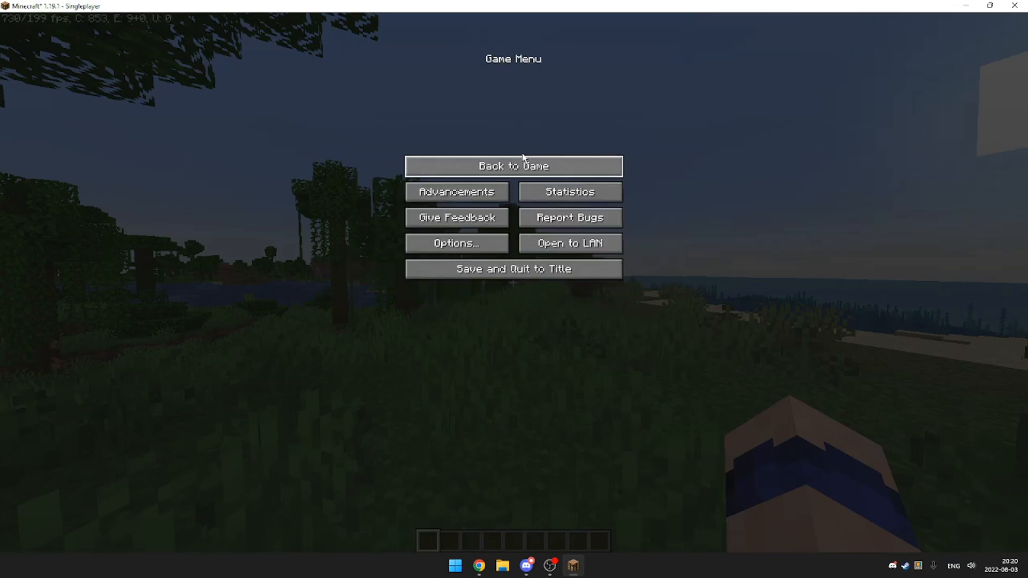
Resume the New World from the Game Menu
{"action": "left_click", "coordinate": [513, 165]}
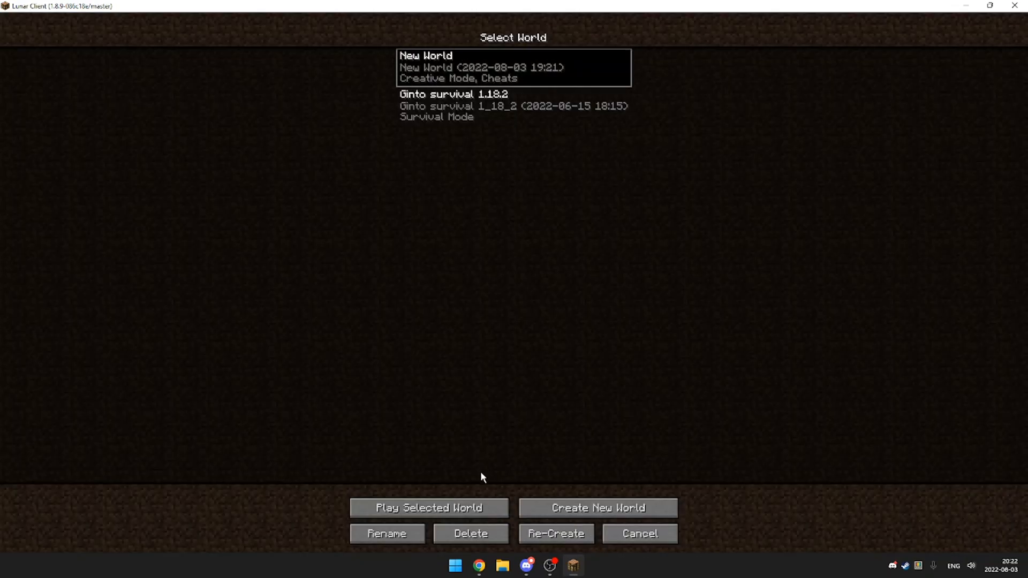
Create a new Survival world in Lunar Client and load into it at about 427 FPS
{"action": "left_click", "coordinate": [595, 507]}
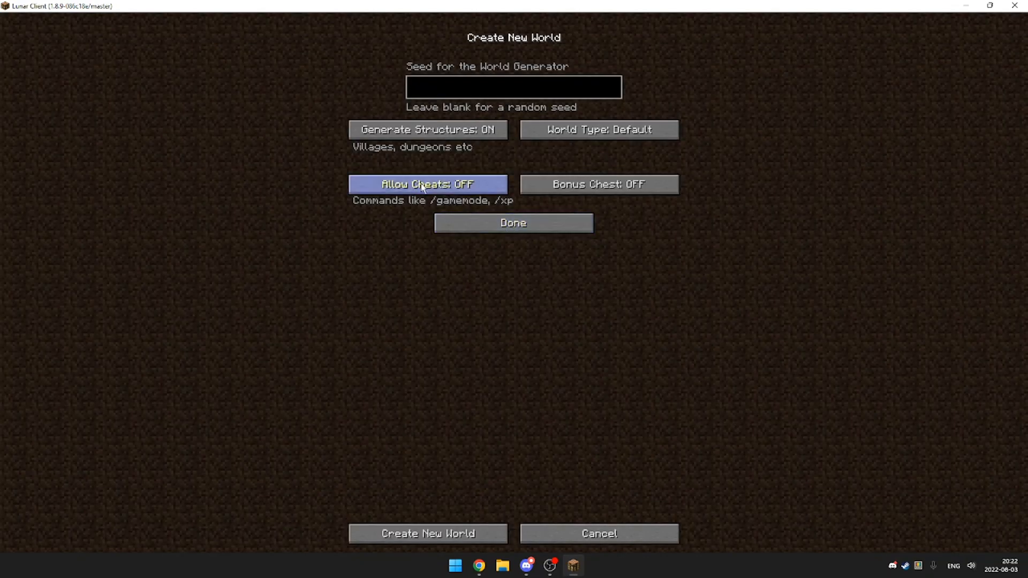
{"action": "left_click", "coordinate": [513, 222]}
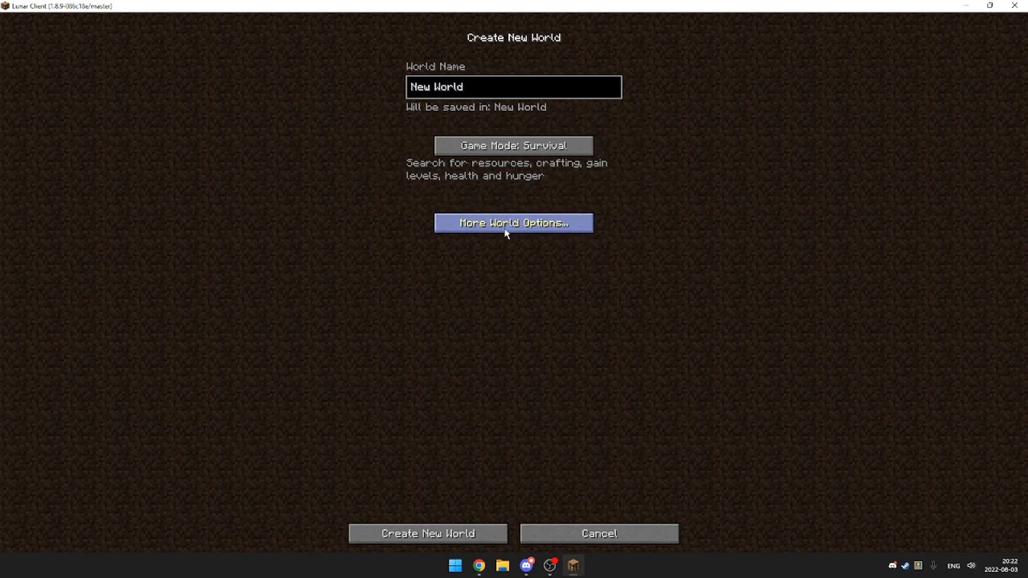
{"action": "left_click", "coordinate": [426, 533]}
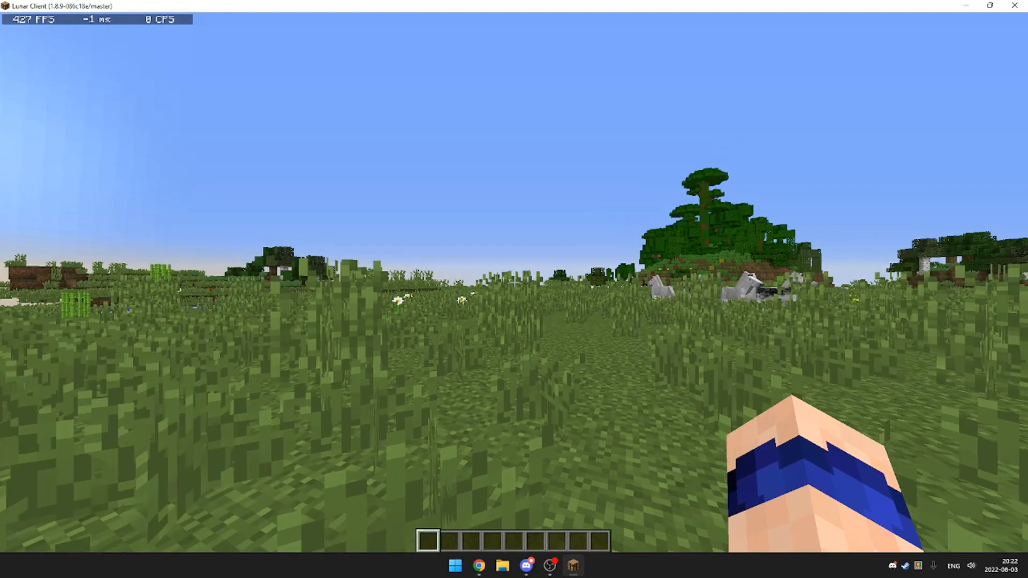